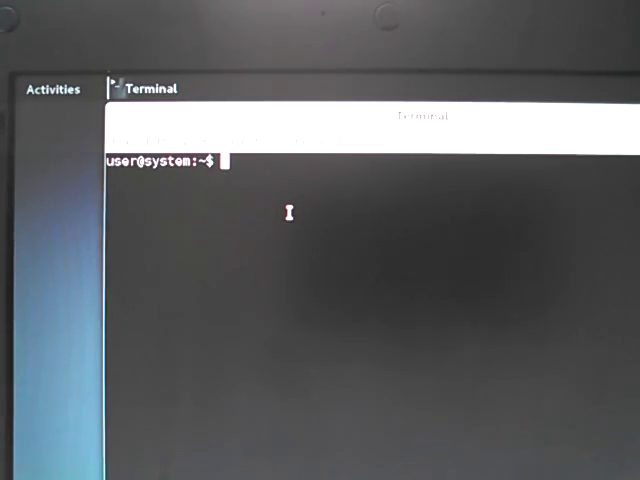
- Get a root login shell with sudo -i and begin a cat command
type("sudo")
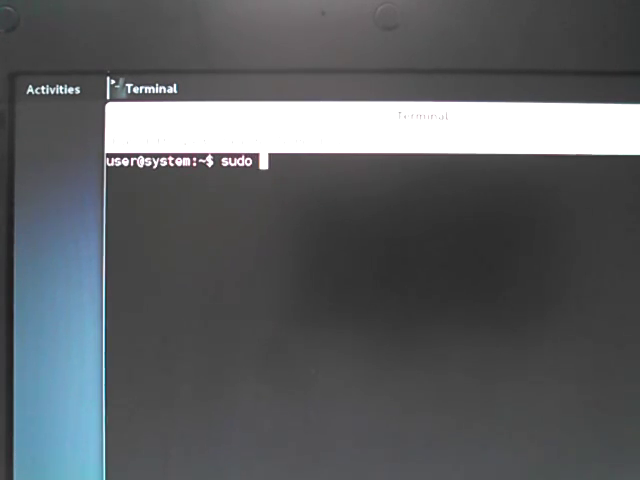
type("-i")
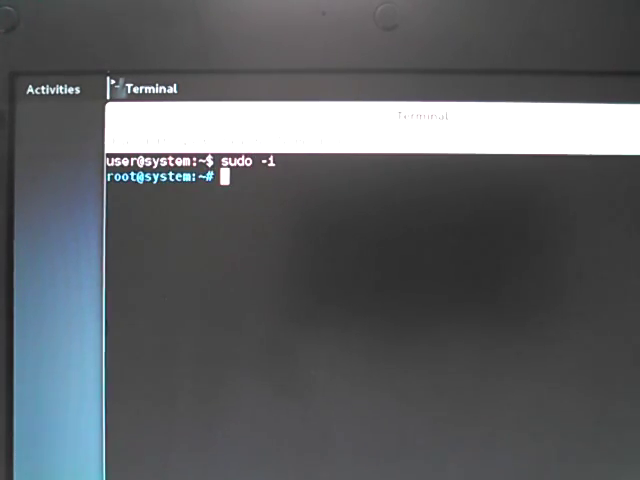
type("cat")
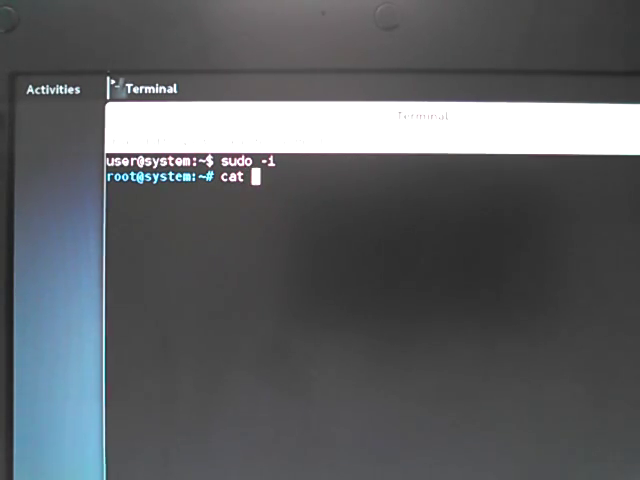
- Run cat /proc/partitions to list sda, sr0, sdb, sdb1 and loop0 with block counts
type("/proc/partitions")
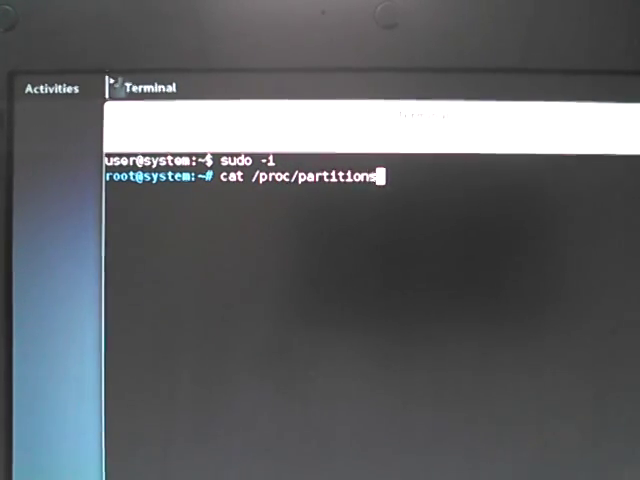
key("Return")
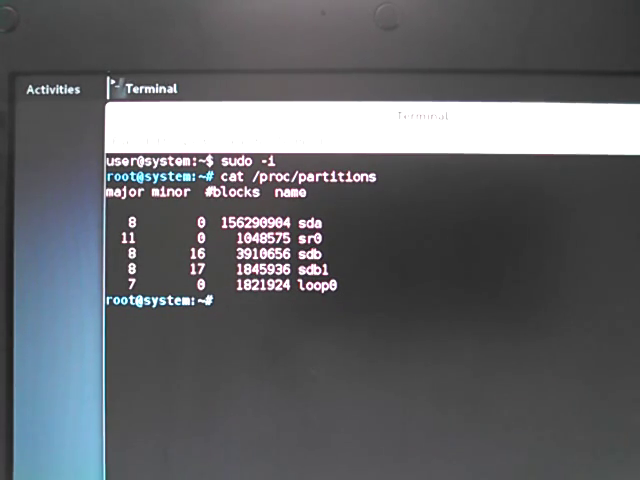
type("d")
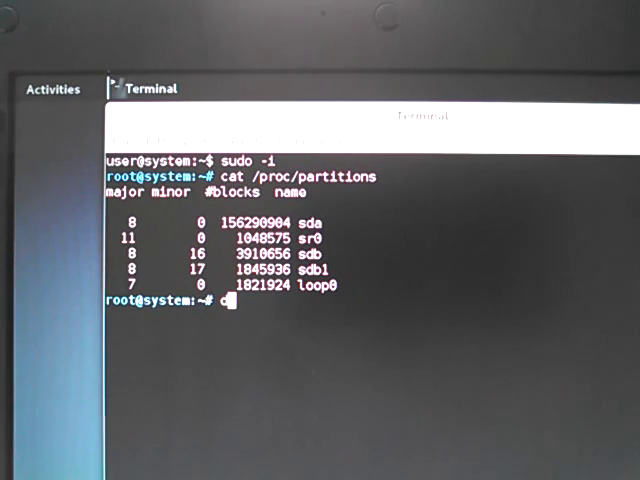
- Run dd if=/dev/zero of=/dev/sda to overwrite the whole sda drive with zeros
type("dd if=/")
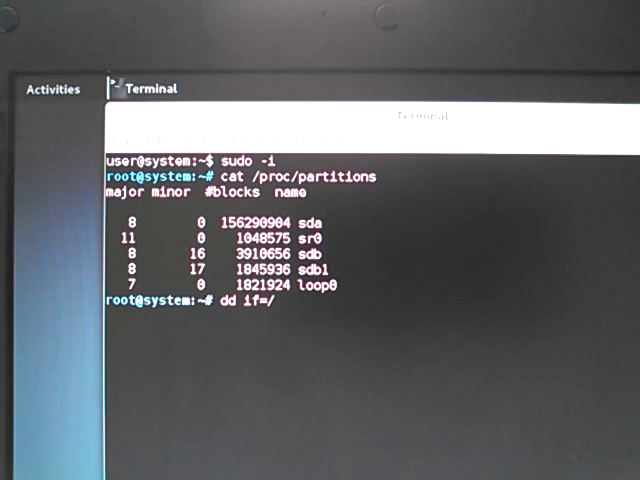
type("dev")
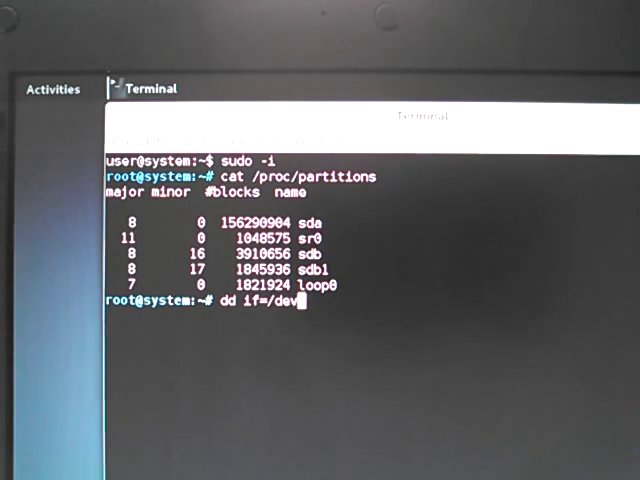
type("zero")
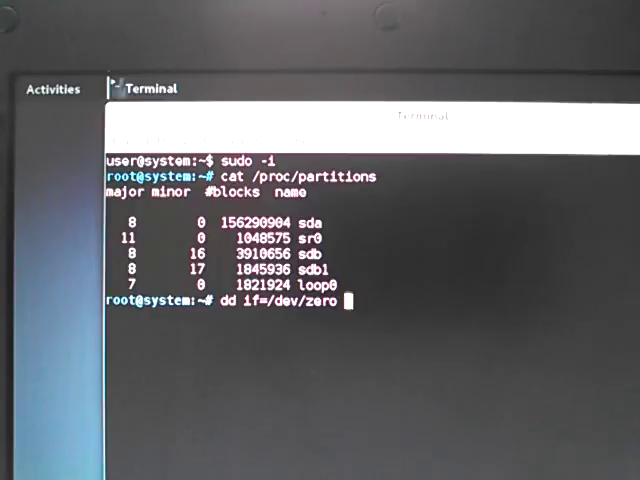
type("of=")
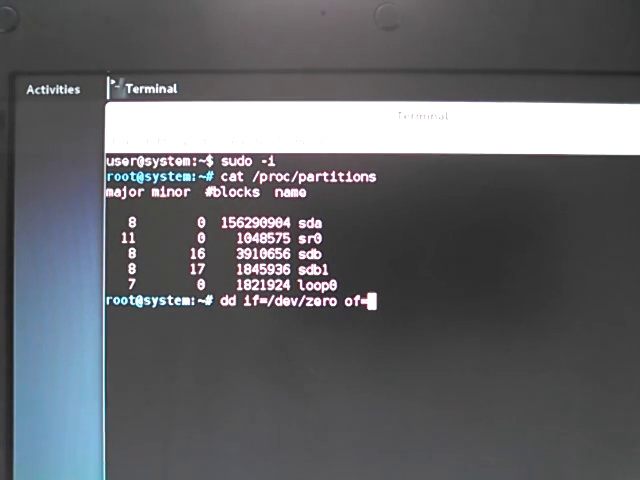
type("/dev/sd")
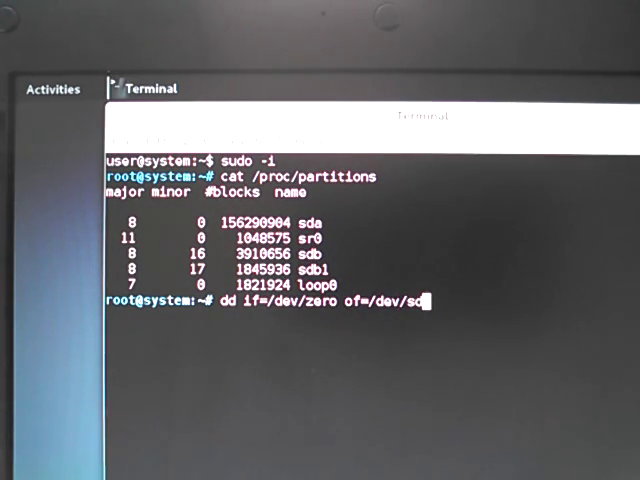
type("a")
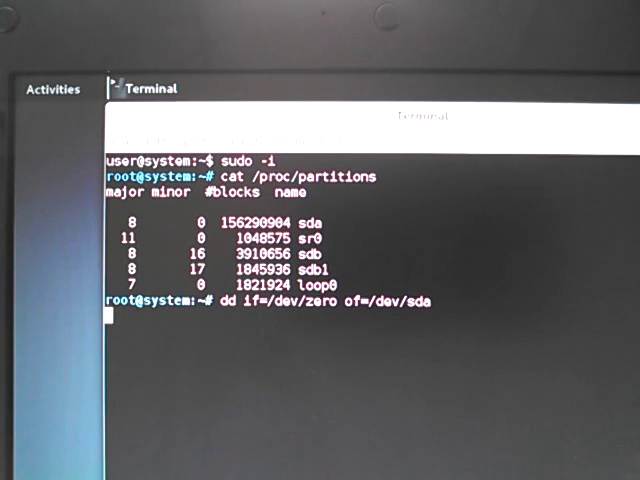